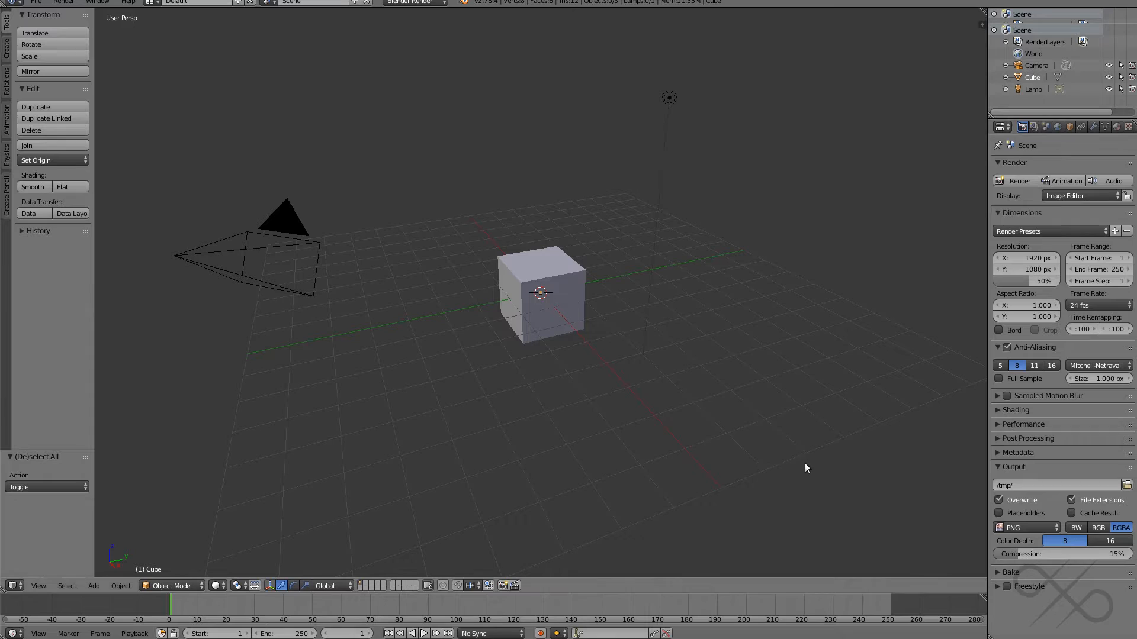
mouse_move(720, 397)
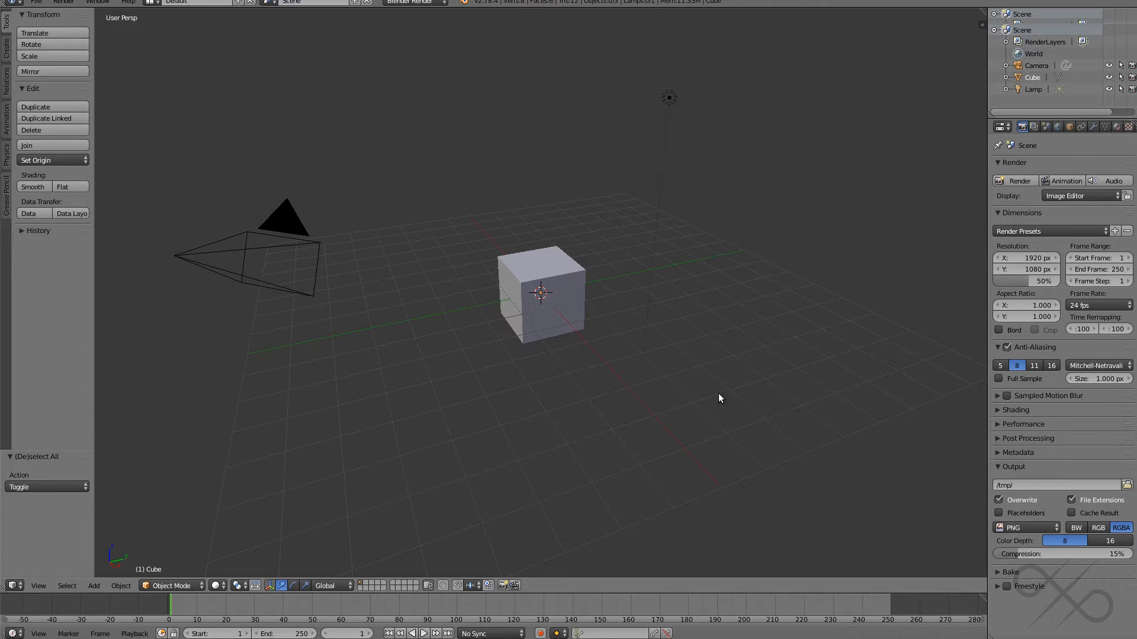
Switch the render engine from Blender Render to Cycles and select the cube
left_click(412, 1)
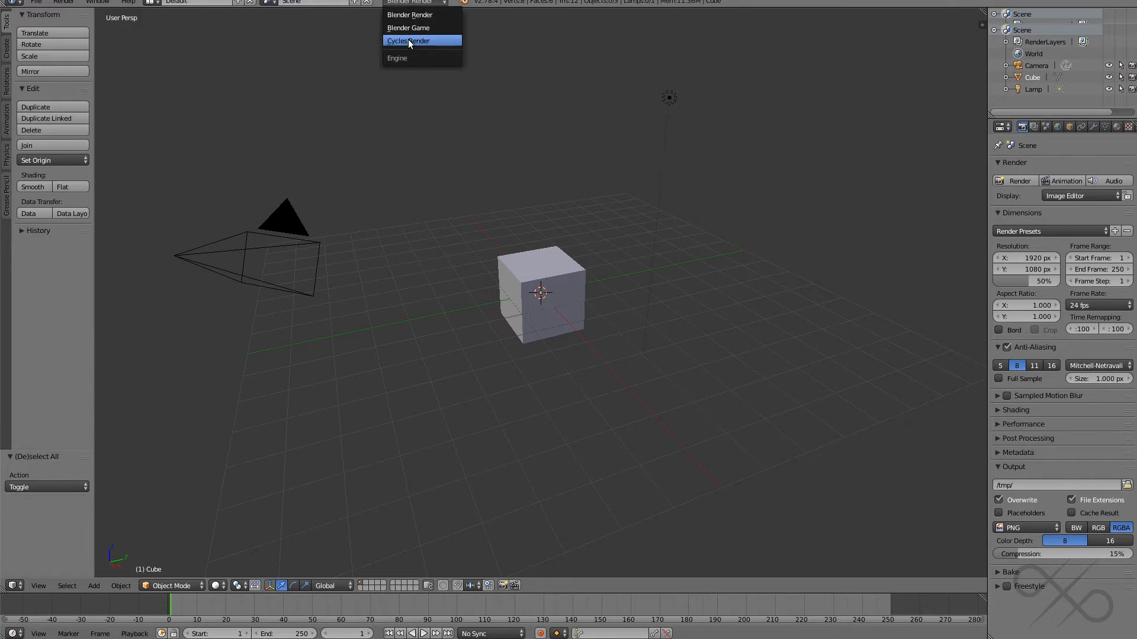
left_click(410, 40)
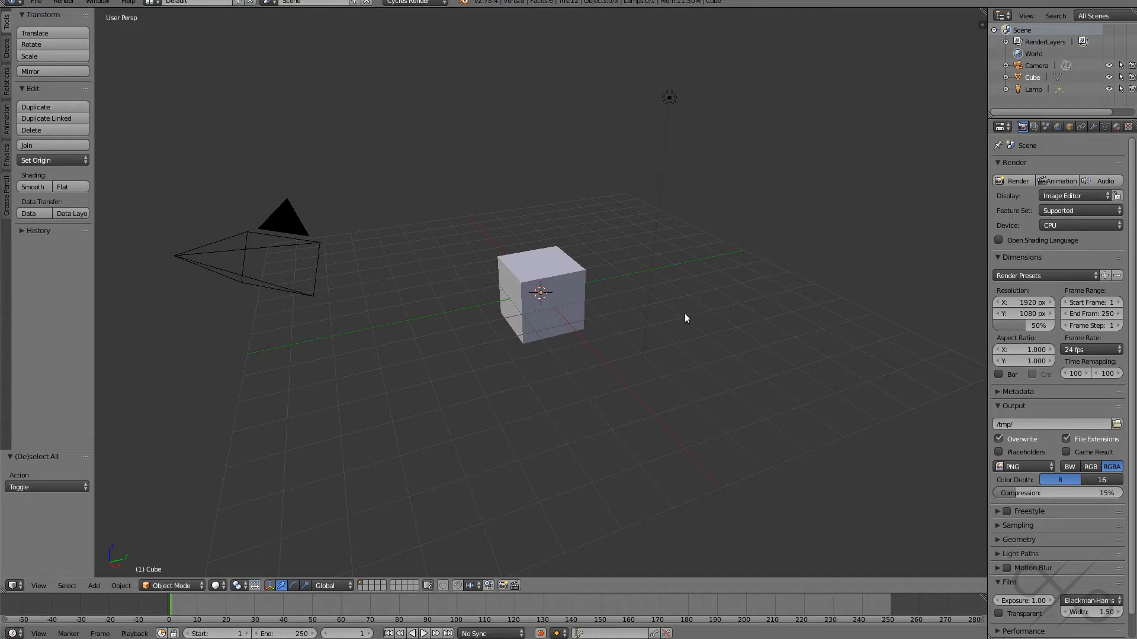
left_click(541, 294)
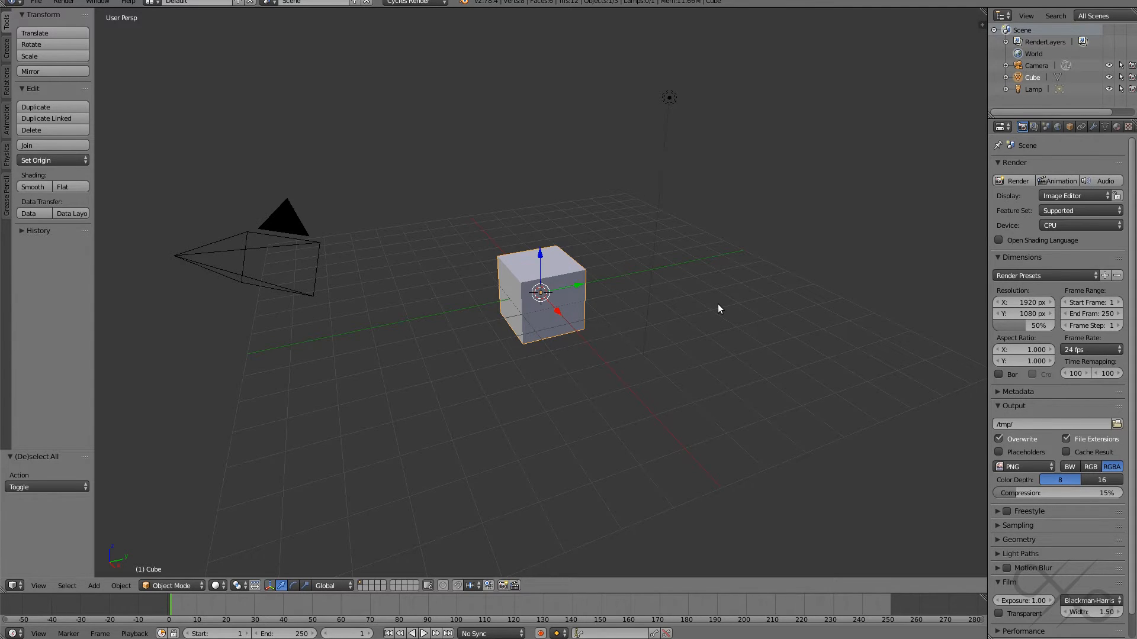
Add a mesh plane under the cube and scale it up about 9.6 times as a floor
left_click_drag(538, 294, 539, 263)
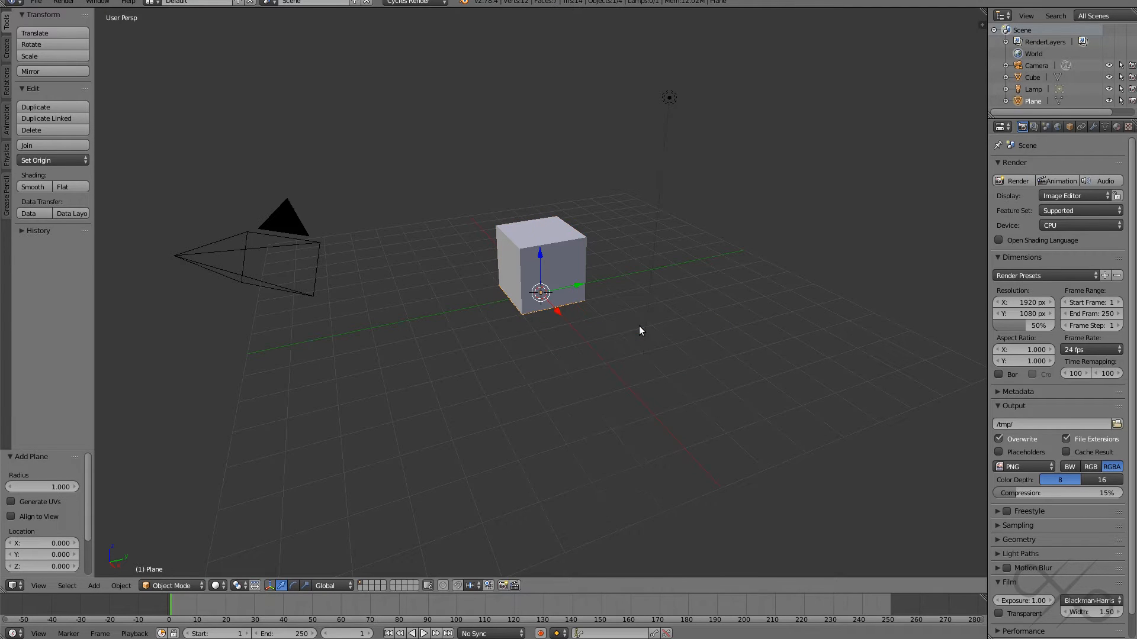
left_click_drag(540, 291, 730, 378)
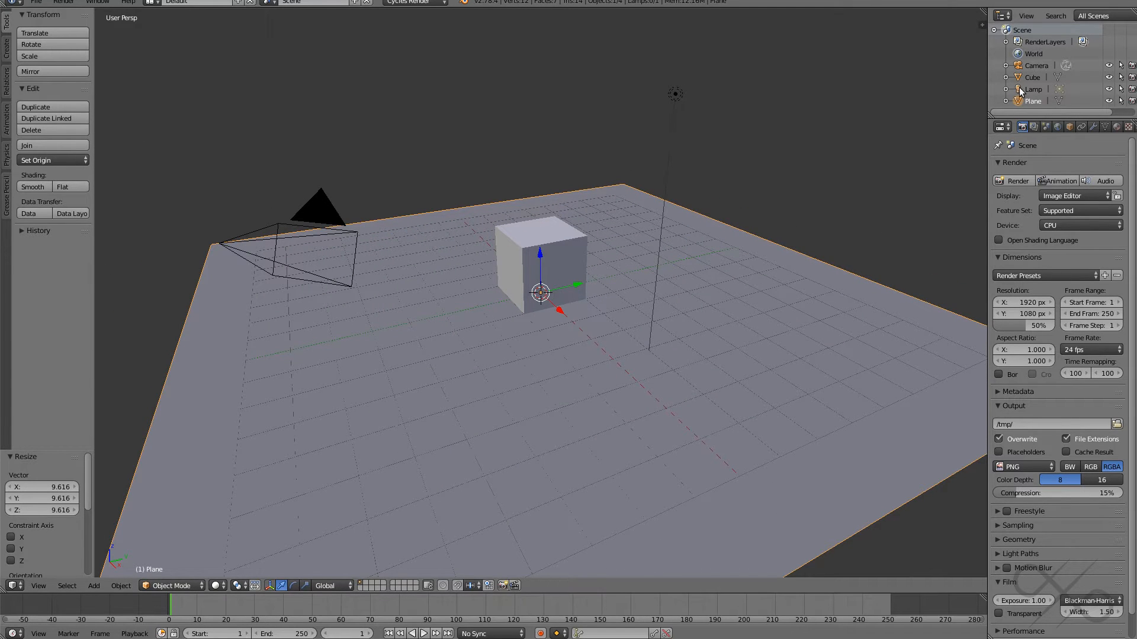
Make the lamp a Spot light with strength 600 and preview the cube's shadow rendered
left_click(1033, 88)
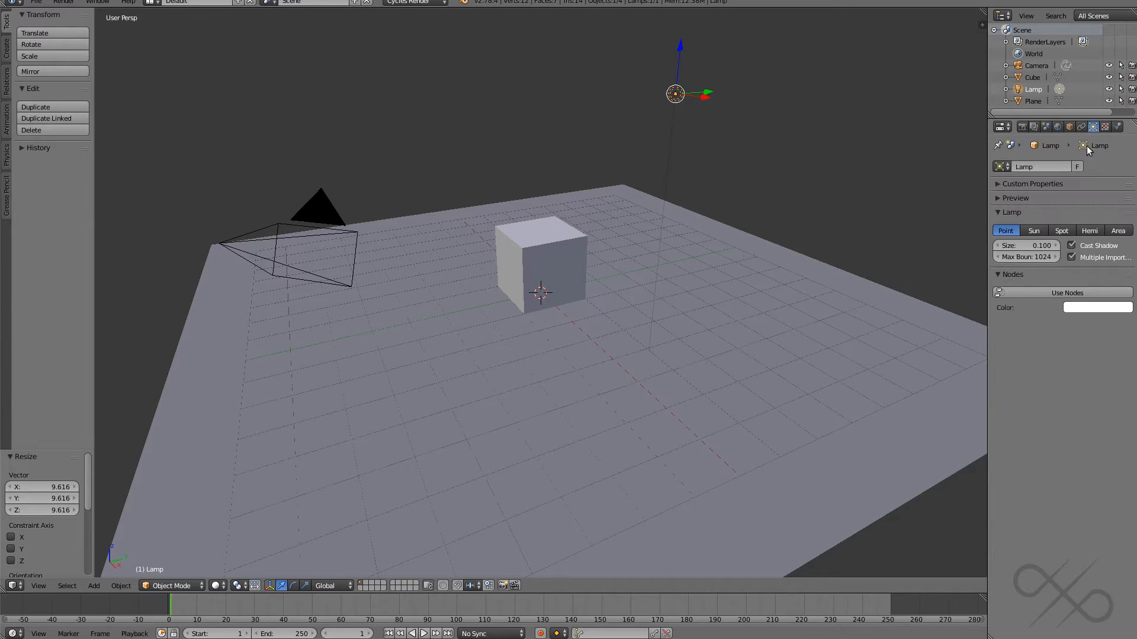
left_click(1061, 229)
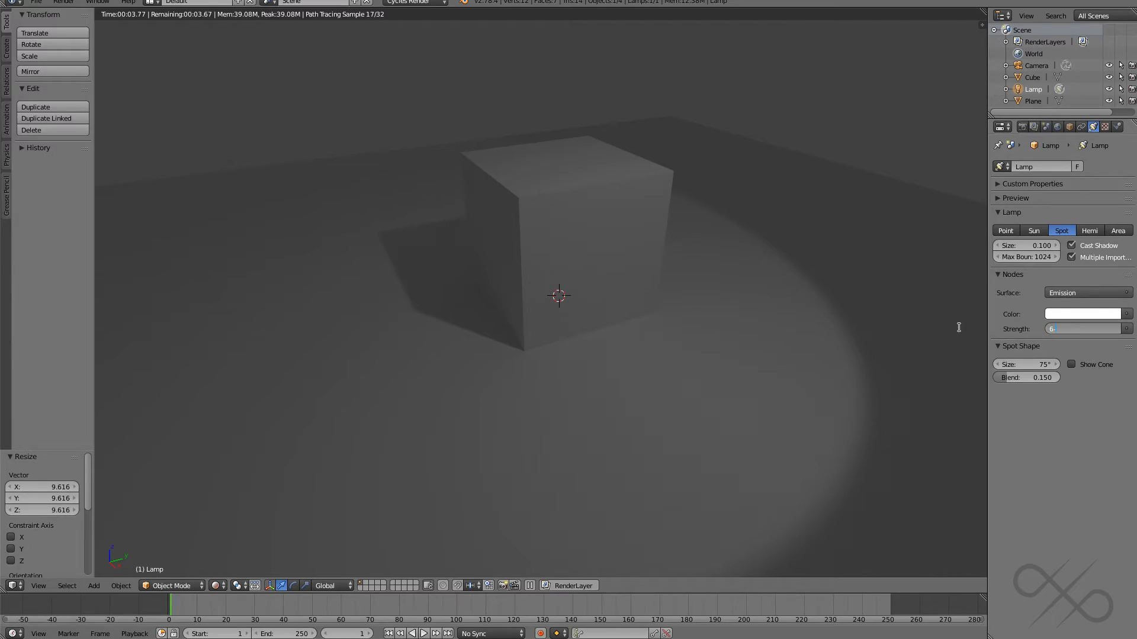
type("600.000")
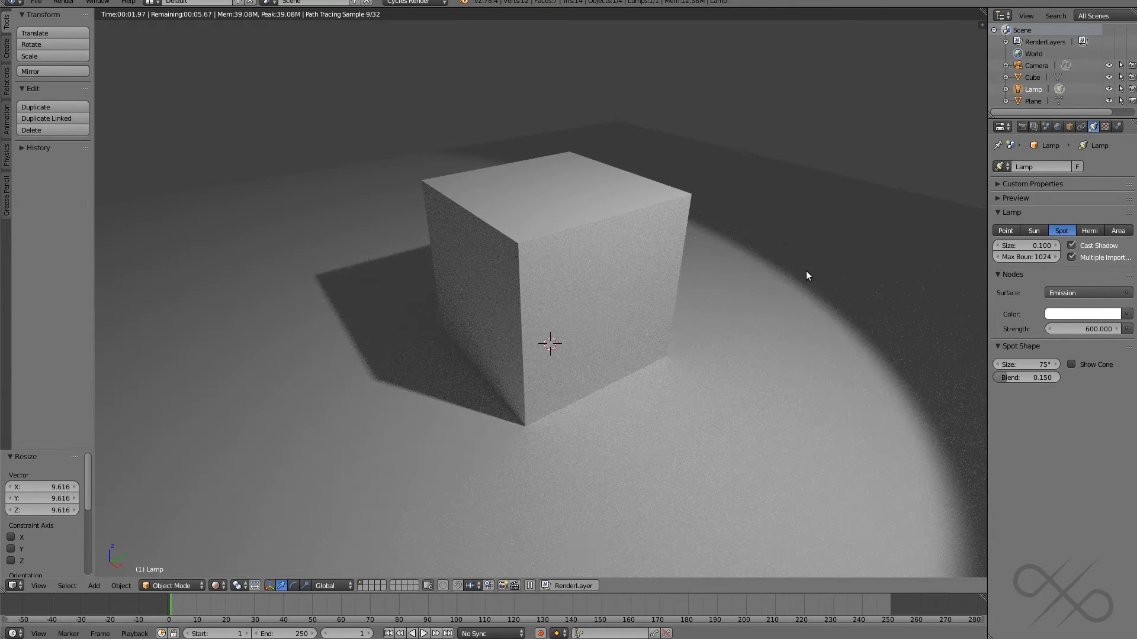
mouse_move(797, 350)
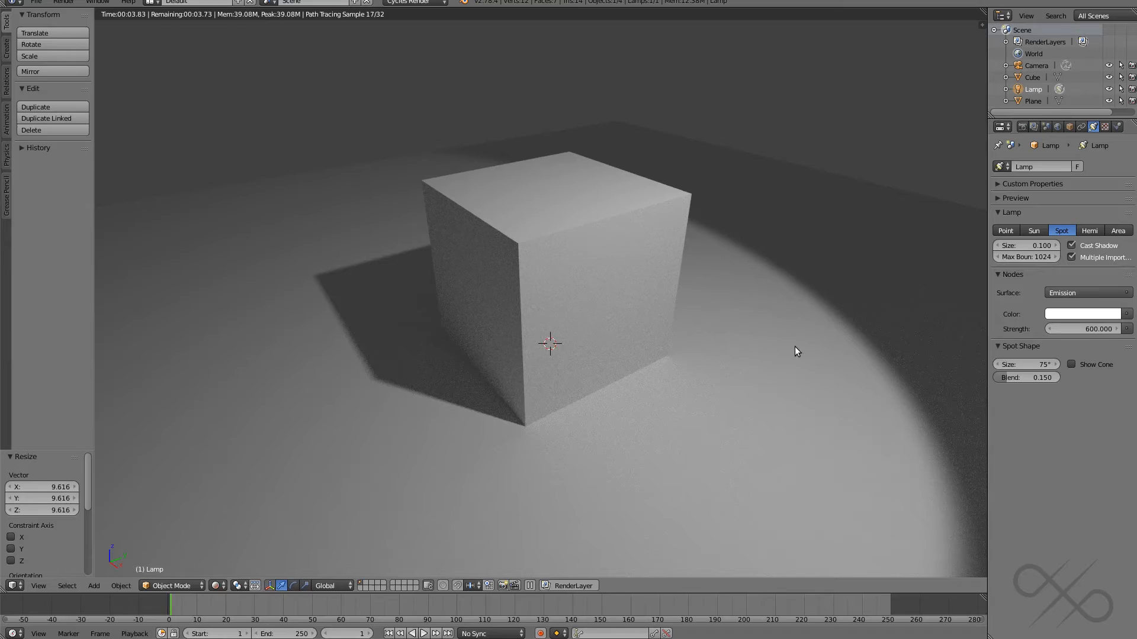
mouse_move(611, 368)
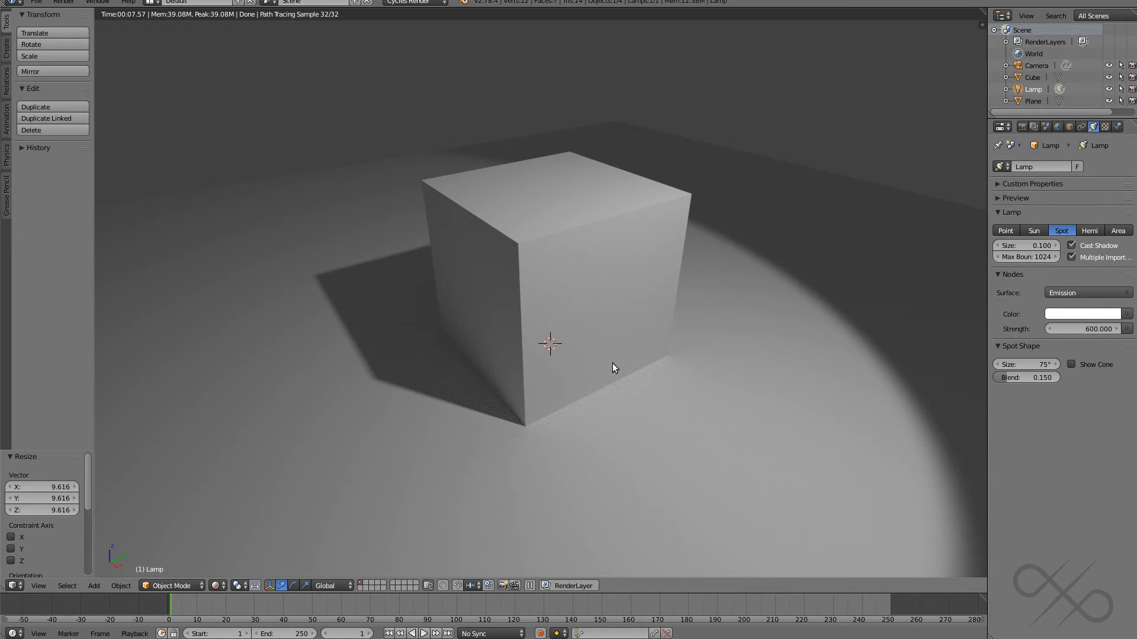
mouse_move(403, 334)
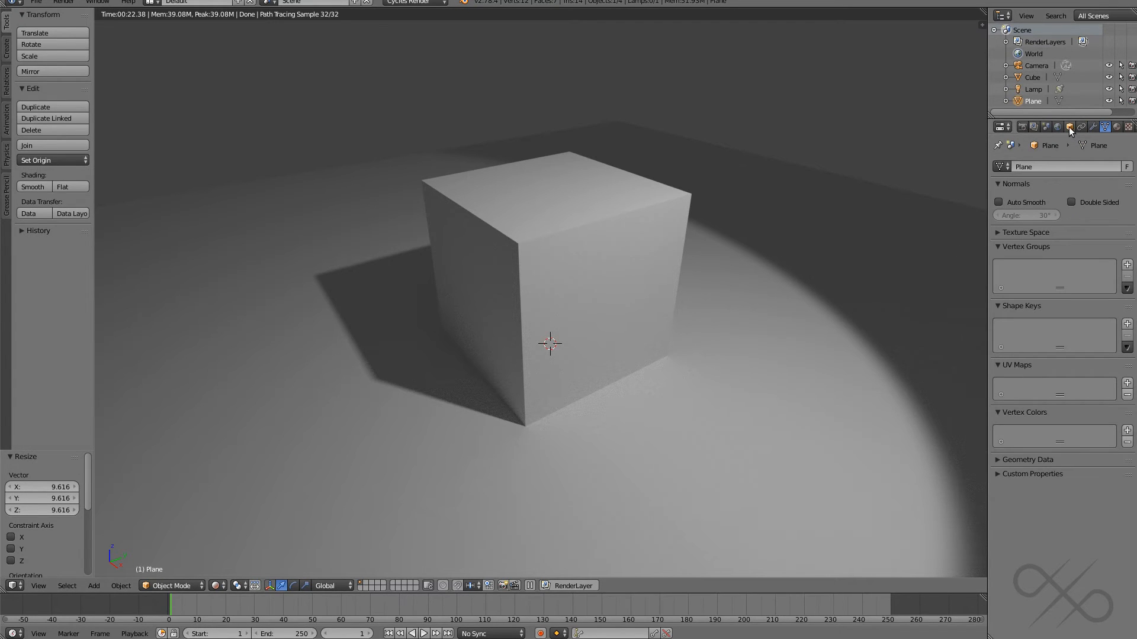
Enable Shadow Catcher on the floor plane in its Cycles object settings
left_click(1069, 126)
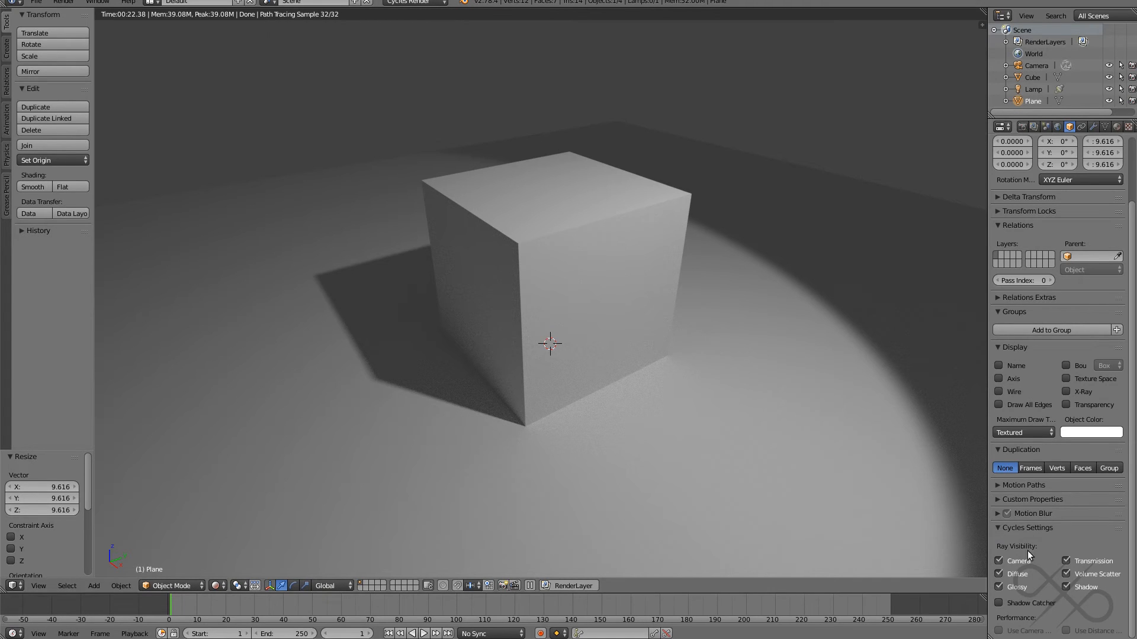
left_click(999, 603)
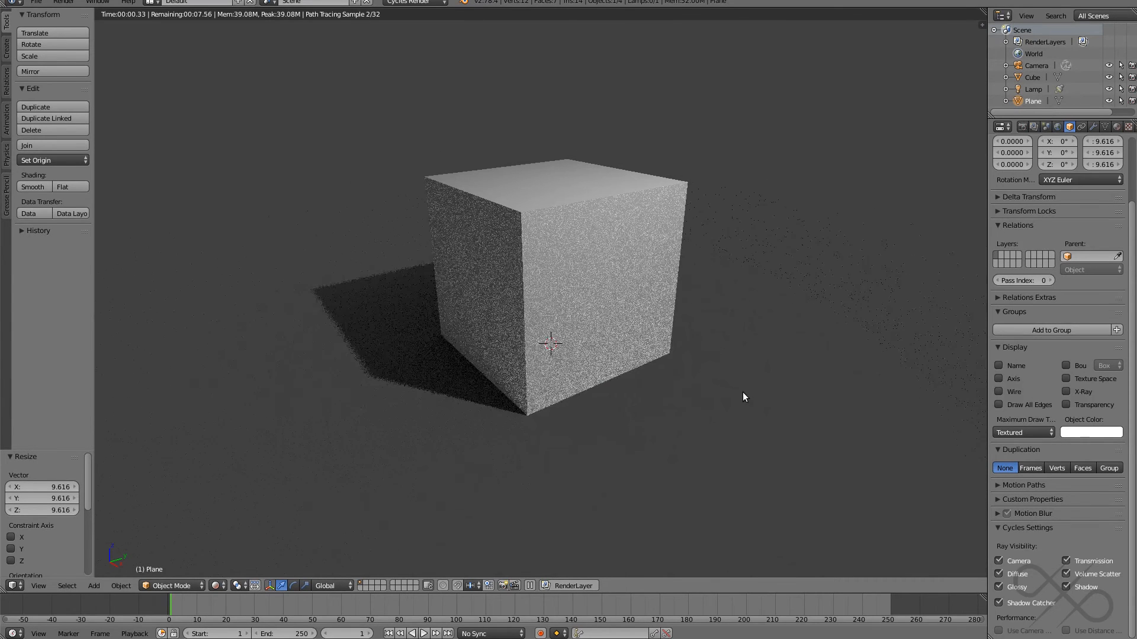
mouse_move(615, 107)
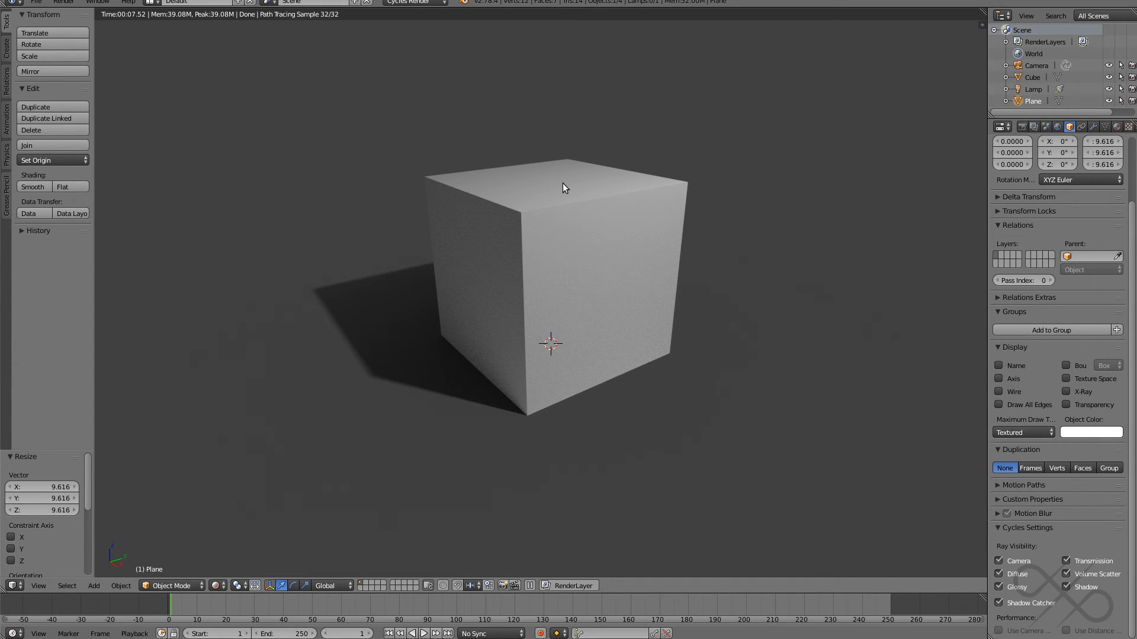
mouse_move(913, 238)
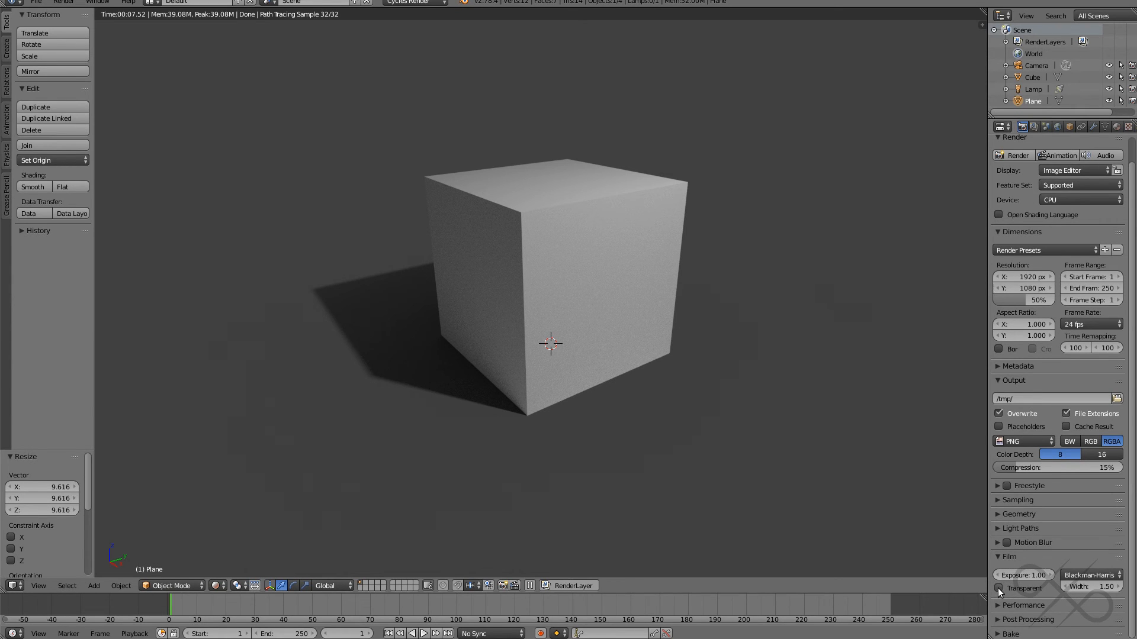
Enable Transparent film so the cube and shadow render over a transparent background
left_click(1001, 588)
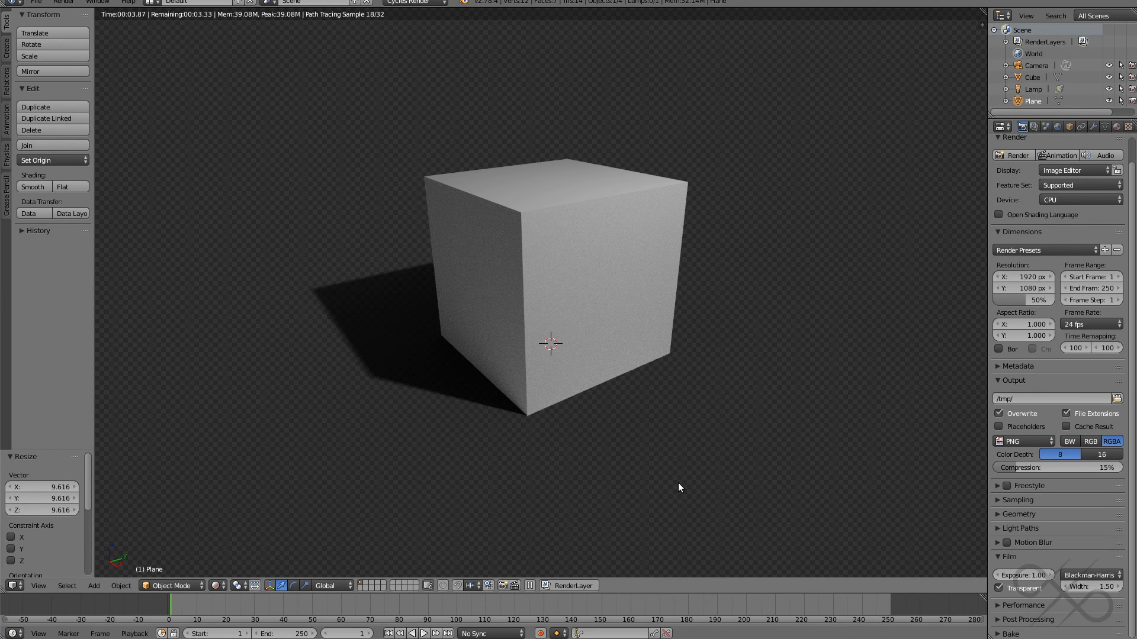
mouse_move(599, 394)
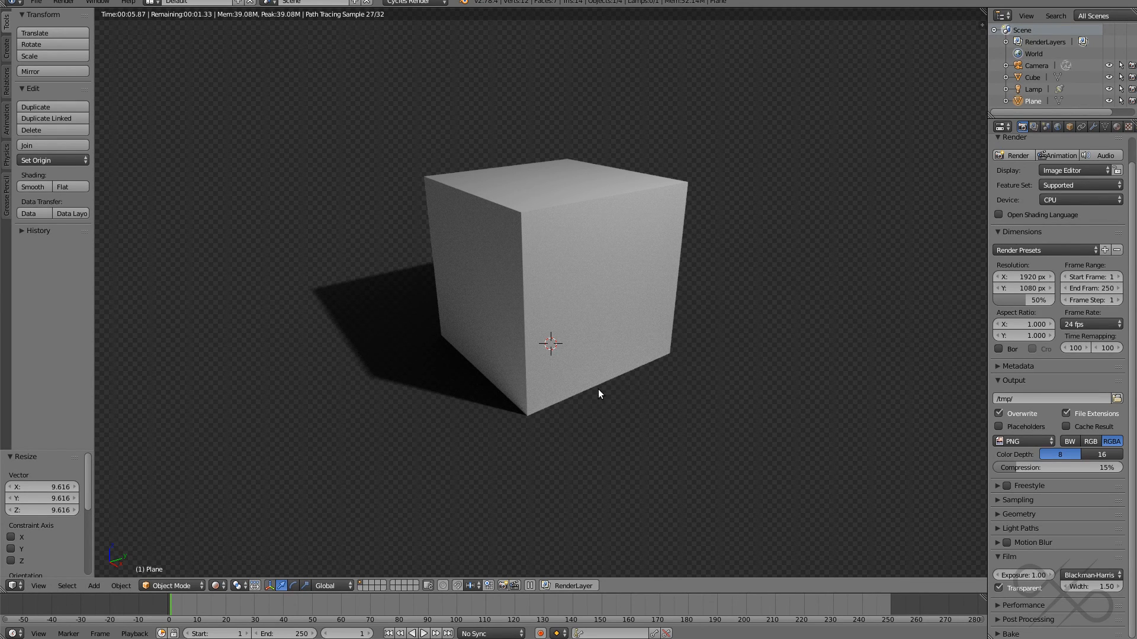